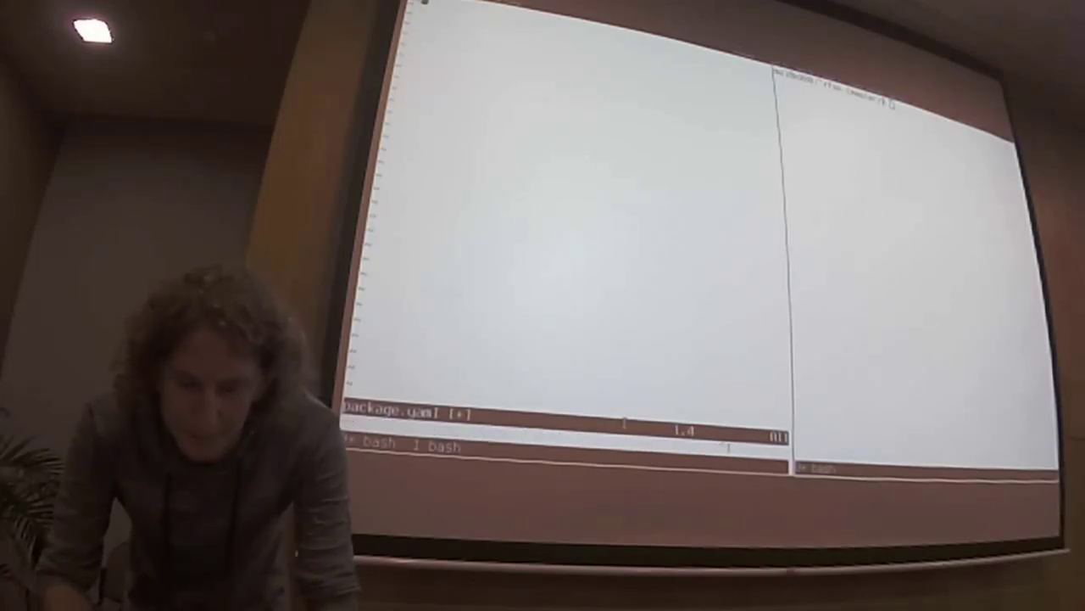
Enter insert mode to write the package.yaml executable section with main: Main.hs.
key(i)
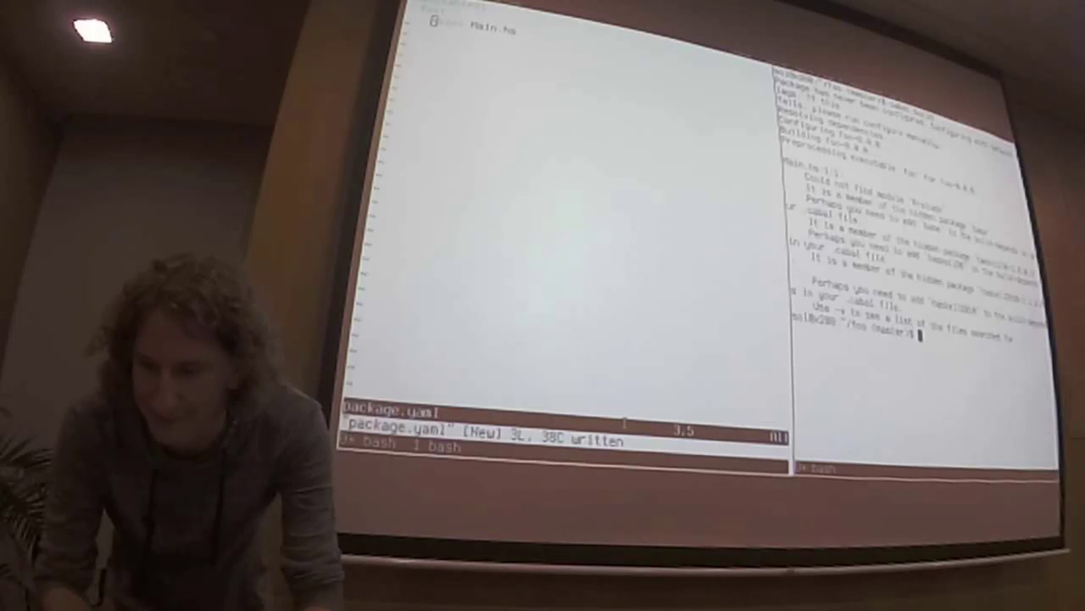
key(i)
text(main: )
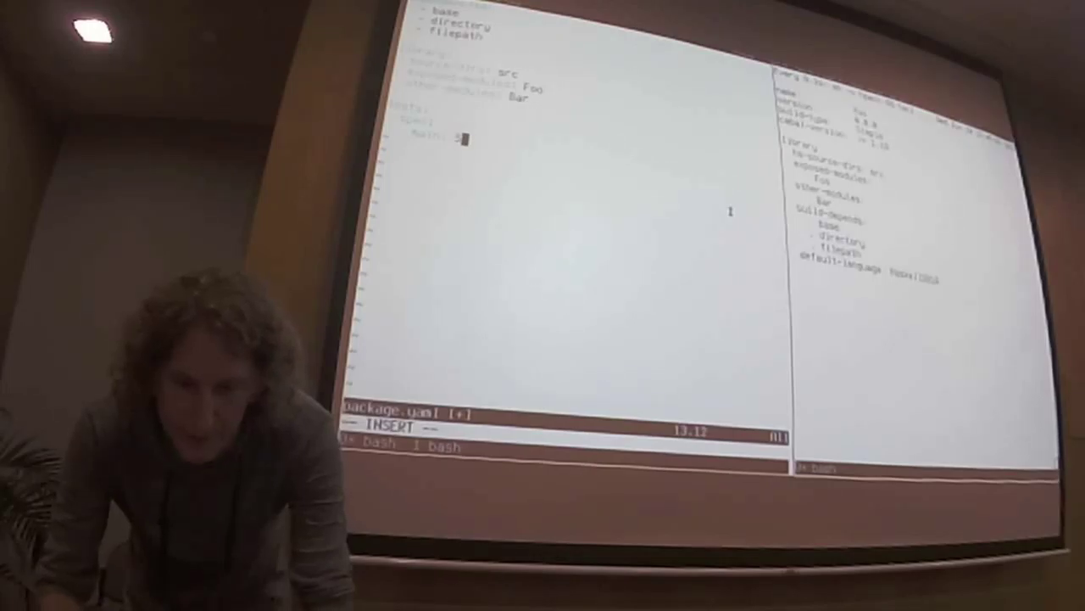
Type Spec.hs as the main file of the spec test suite.
text(Spec.hs)
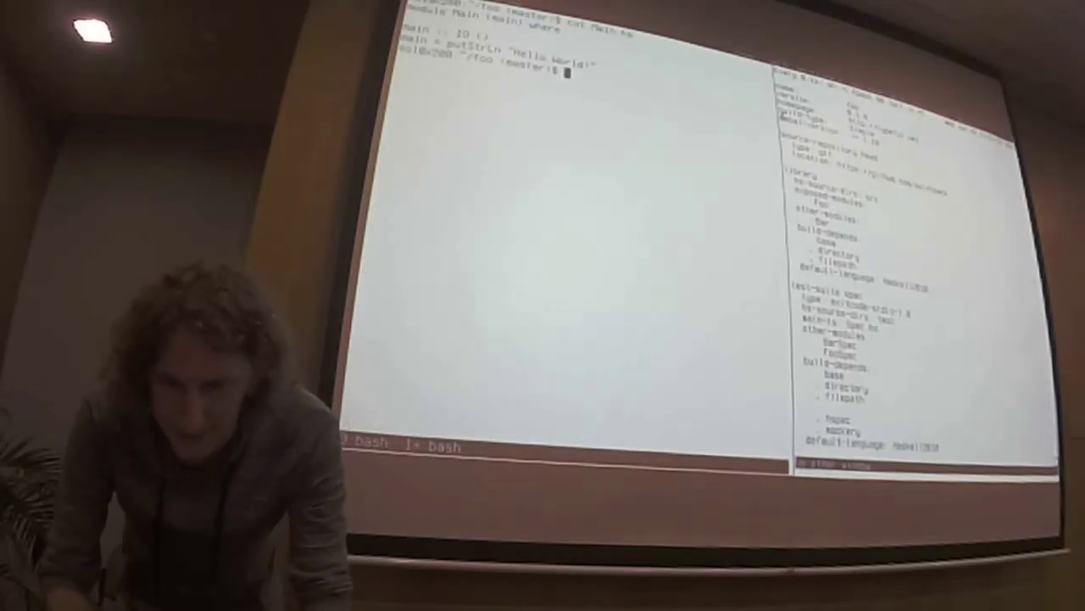
Type 'touch LIC' at the left pane's shell prompt to start creating the LICENSE file.
text(touch LIC)
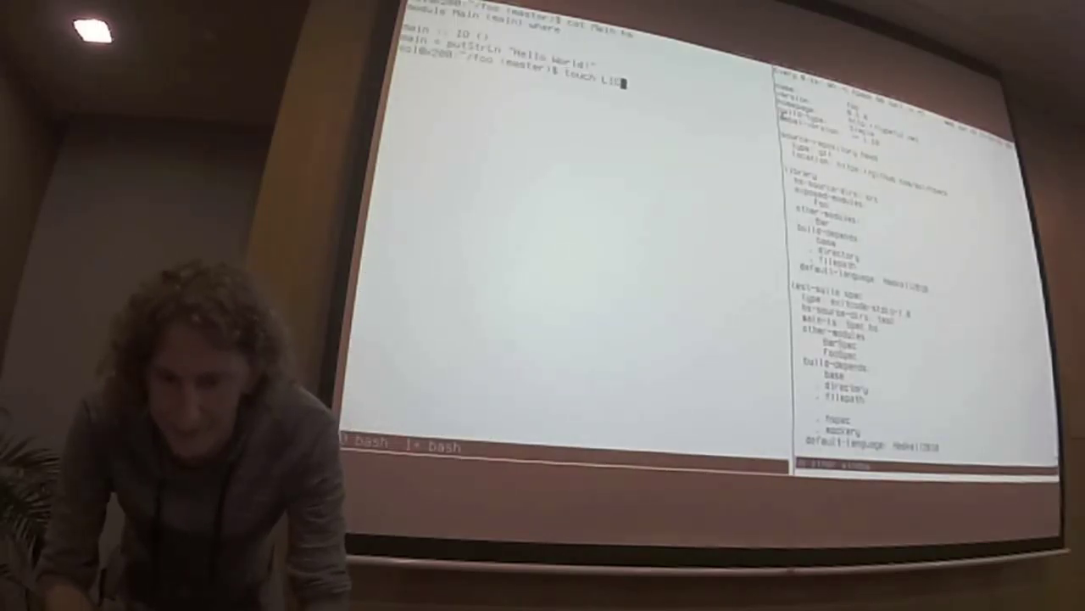